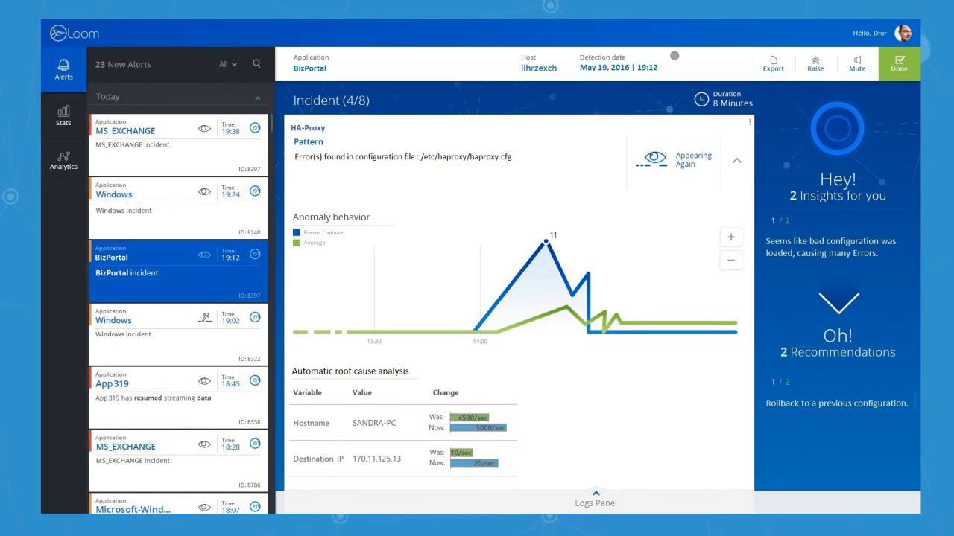
mouse_move(514, 179)
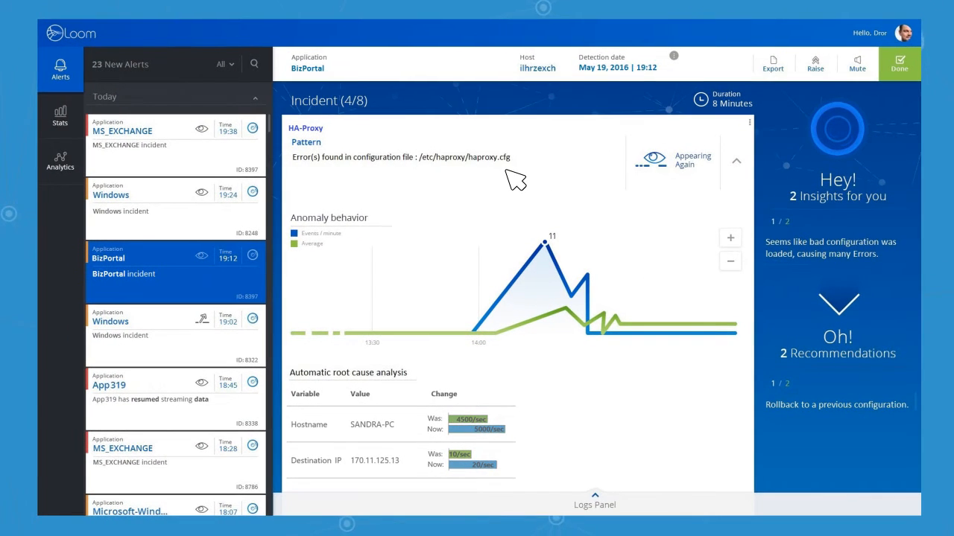